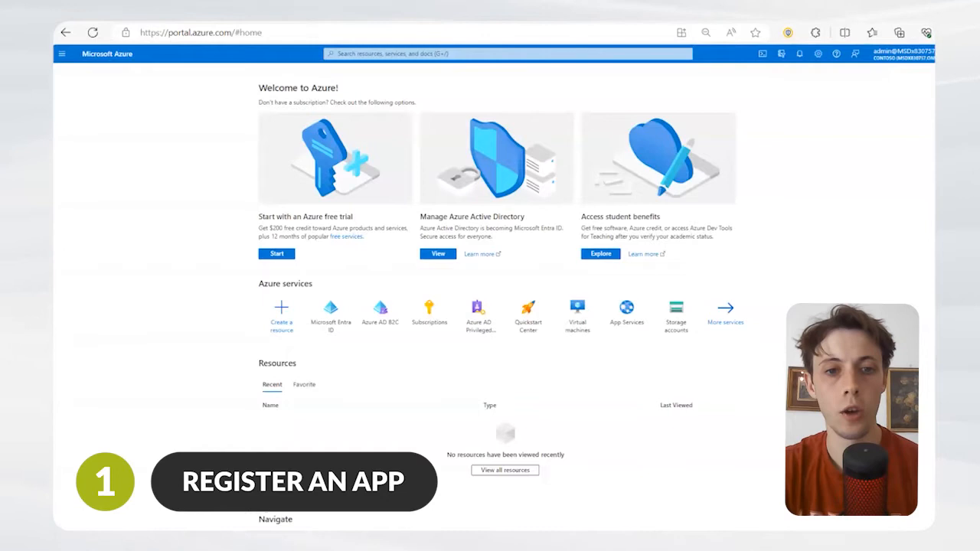
In Entra ID, start a new app registration and enter the name 'New App'.
click(330, 309)
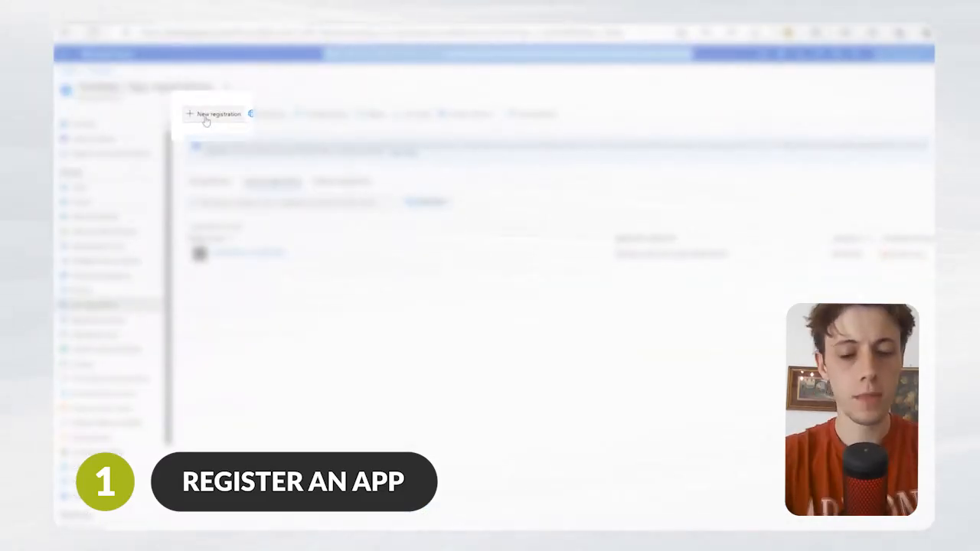
click(215, 114)
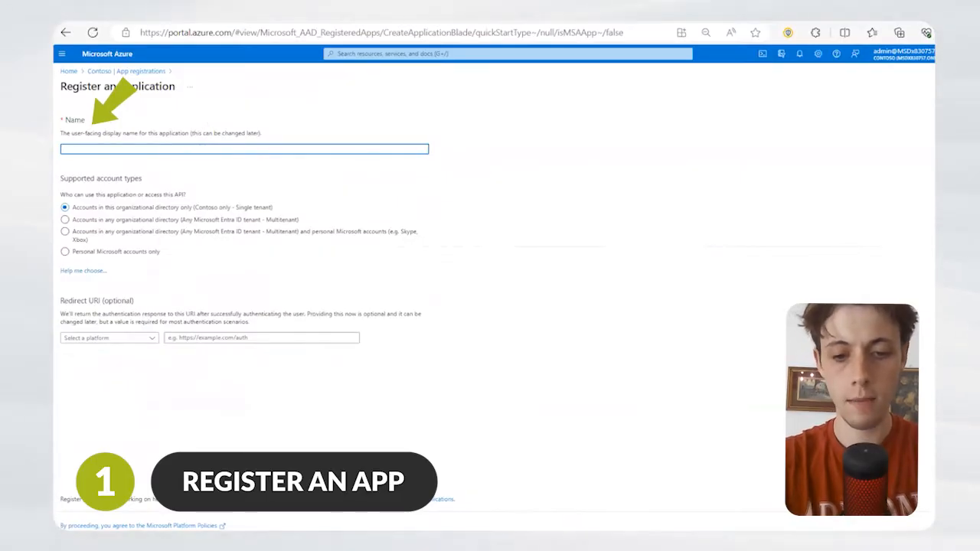
text(New Ap)
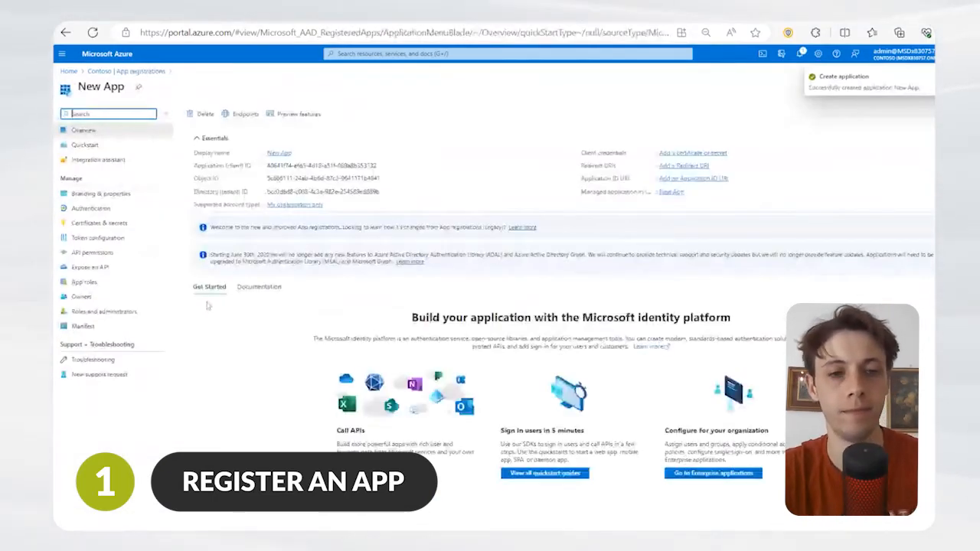
From New App's API permissions, request Microsoft Graph application permissions and browse the list.
click(92, 252)
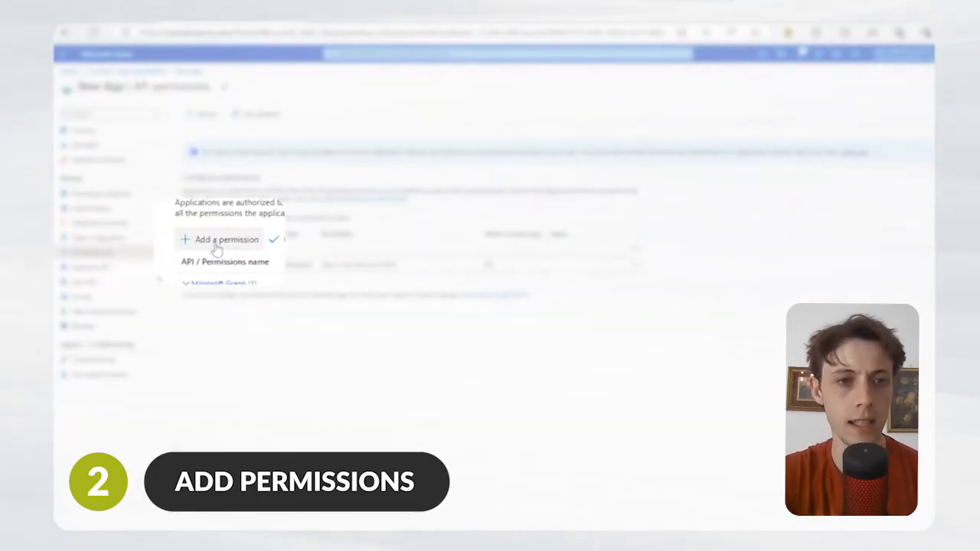
click(221, 240)
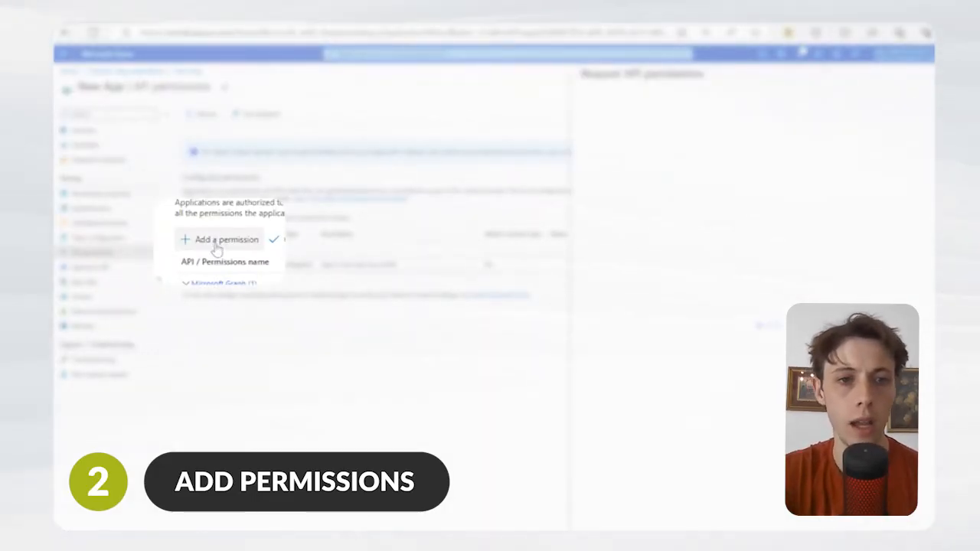
click(220, 239)
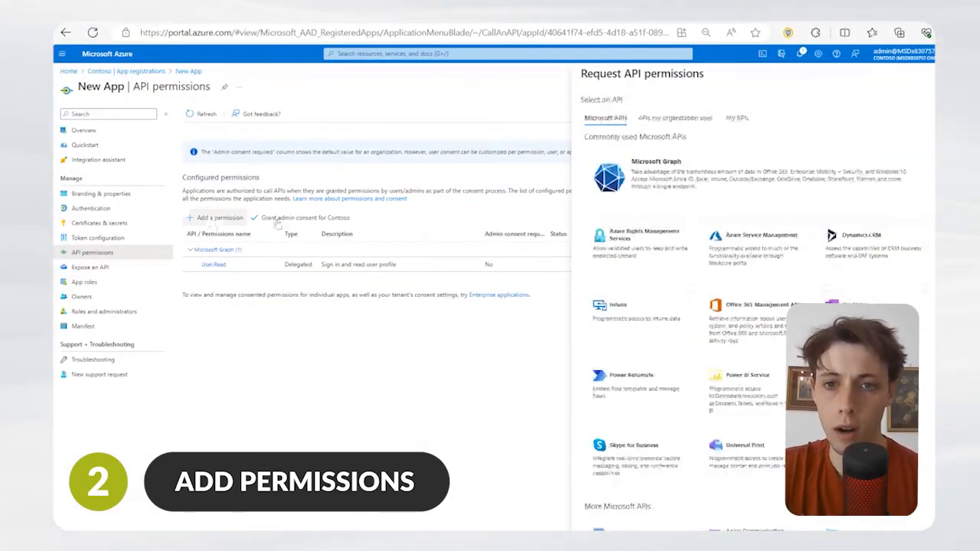
click(655, 176)
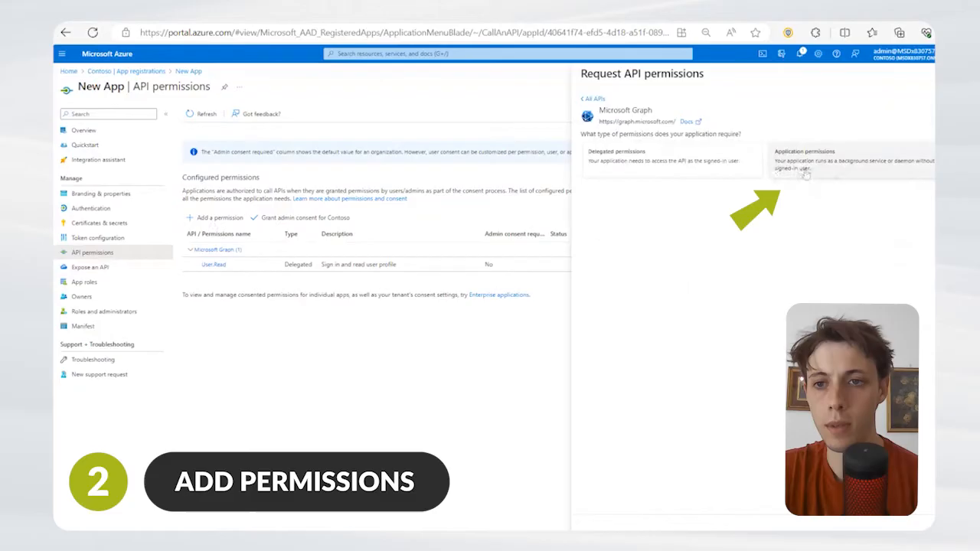
click(852, 159)
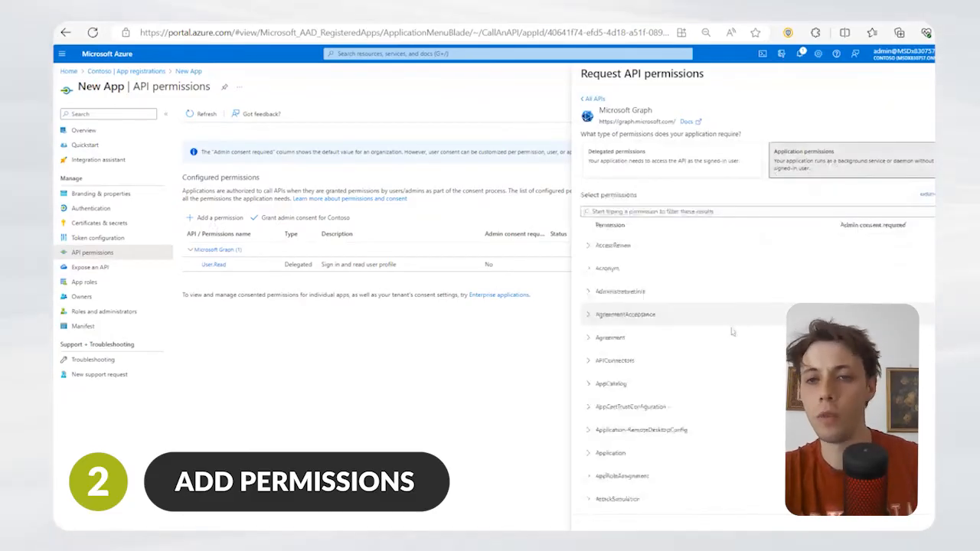
scroll(down, 3)
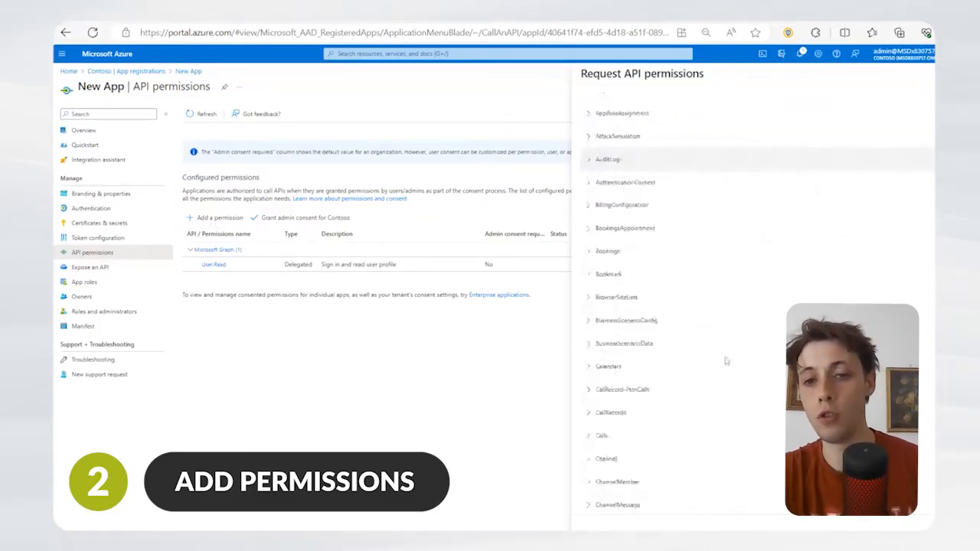
scroll(down, 3)
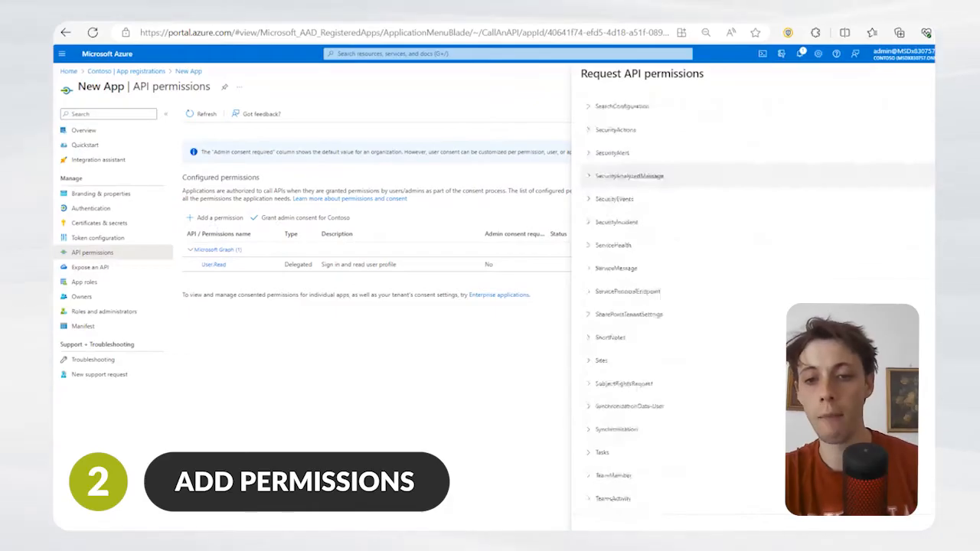
scroll(down, 3)
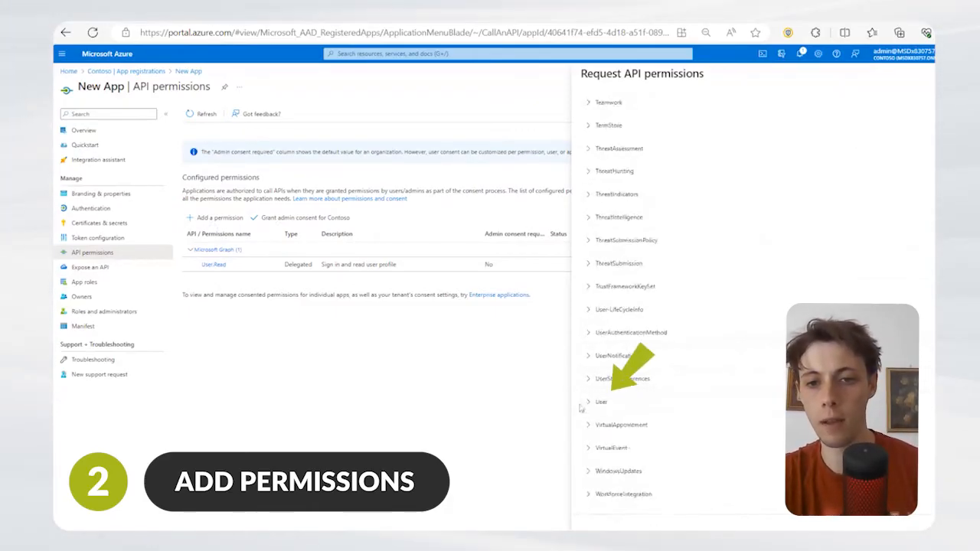
Expand the User group and select the User.Read.All permission.
click(587, 401)
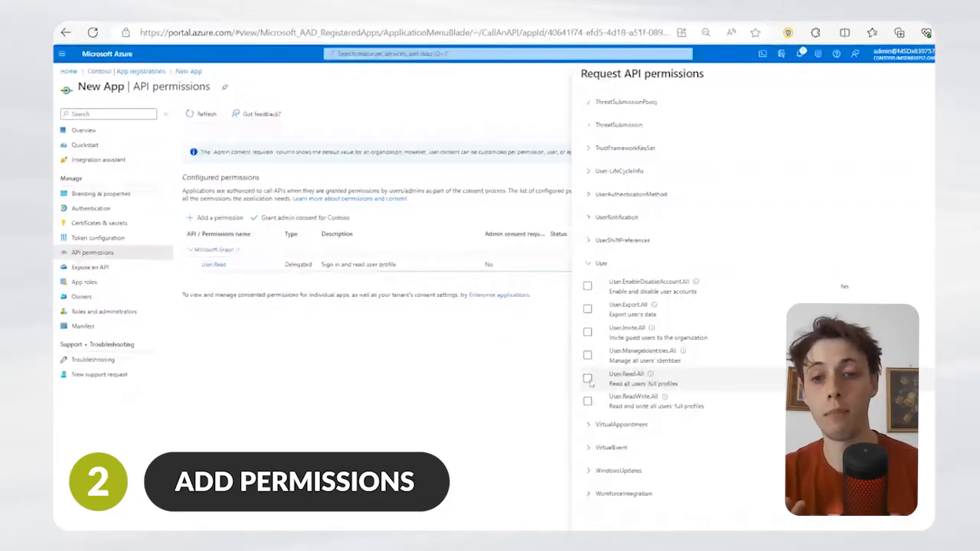
click(587, 378)
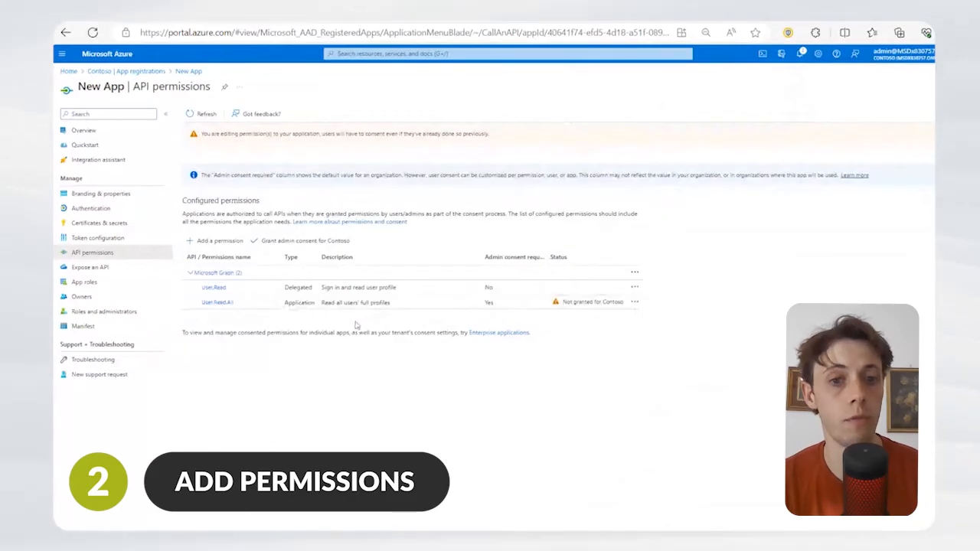
Grant admin consent for Contoso on New App's API permissions.
click(299, 240)
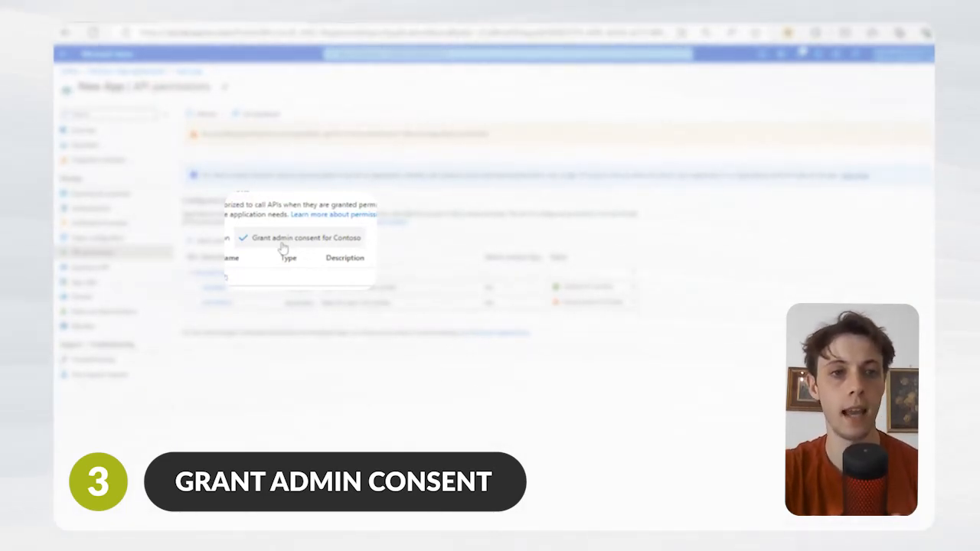
click(306, 238)
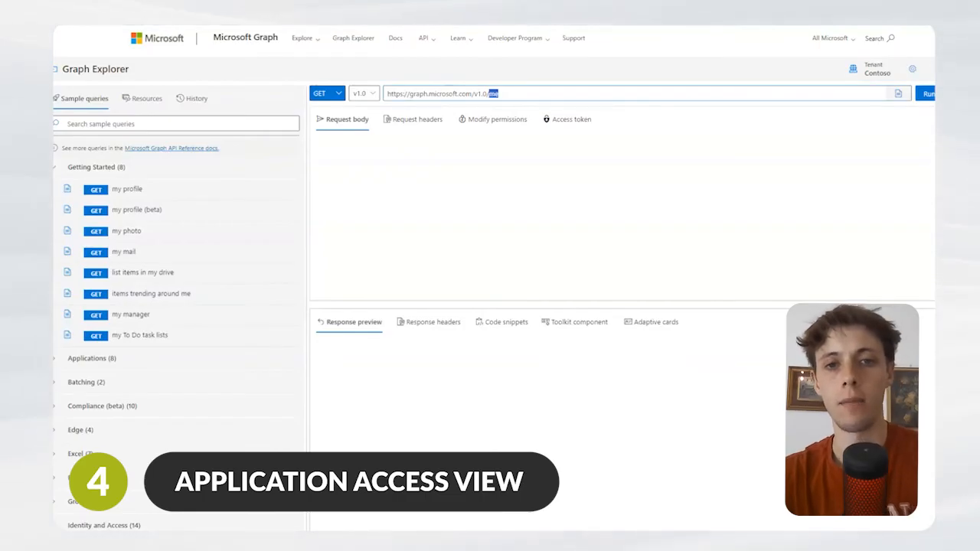
Change the Graph Explorer request URL to v1.0/users and run the query.
text(users)
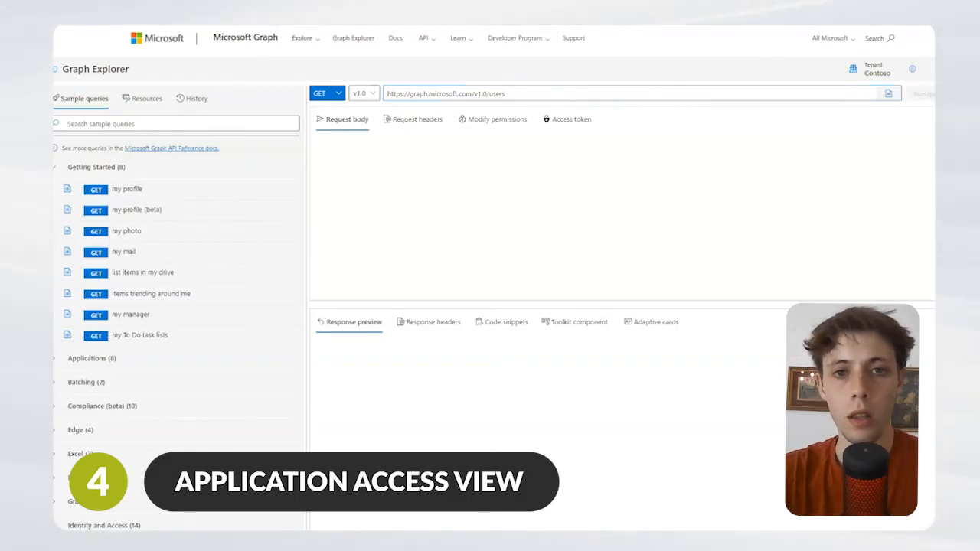
click(926, 93)
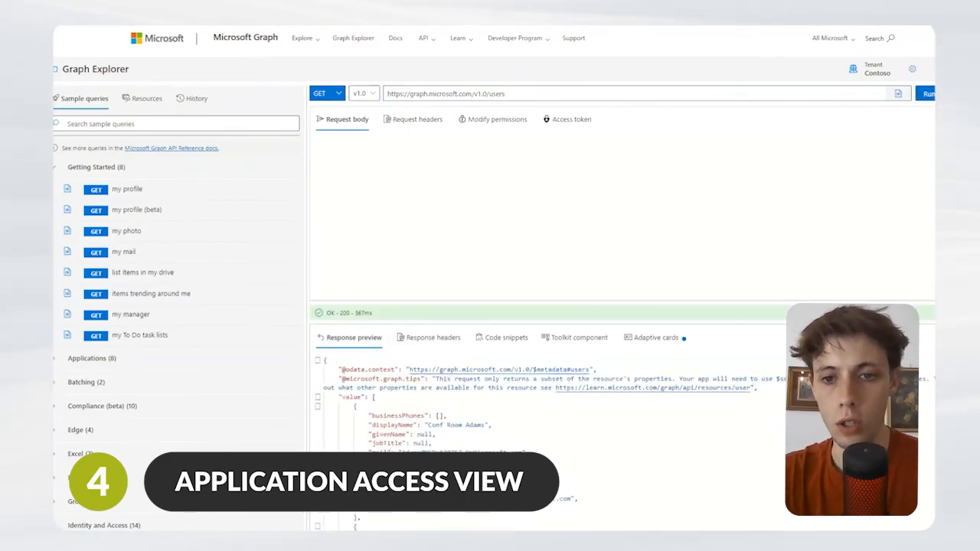